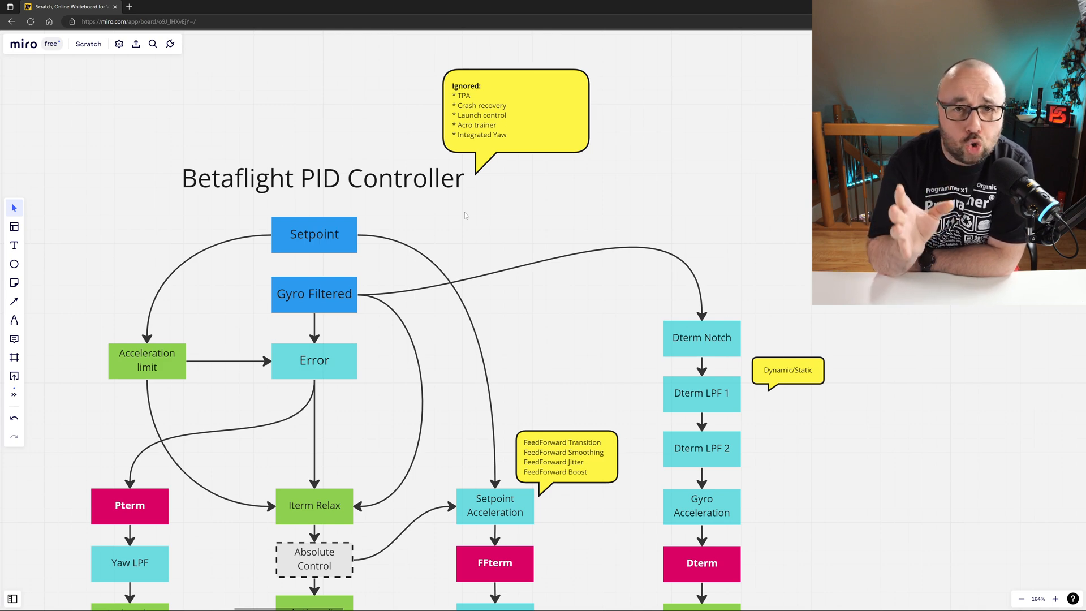
{"action": "scroll", "scroll_direction": "down", "scroll_amount": 3}
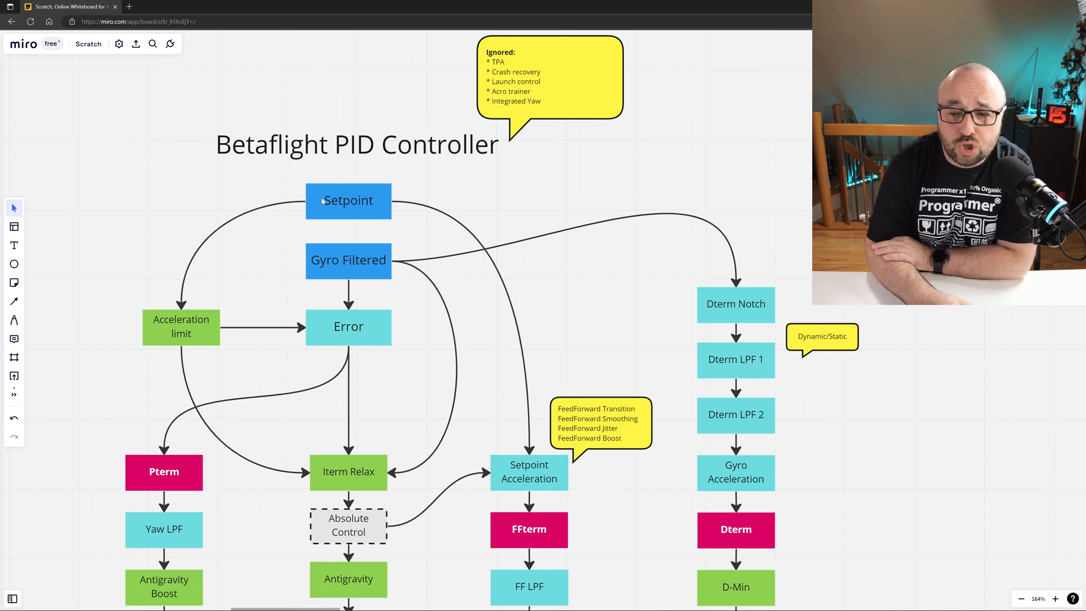
{"action": "mouse_move", "coordinate": [436, 195]}
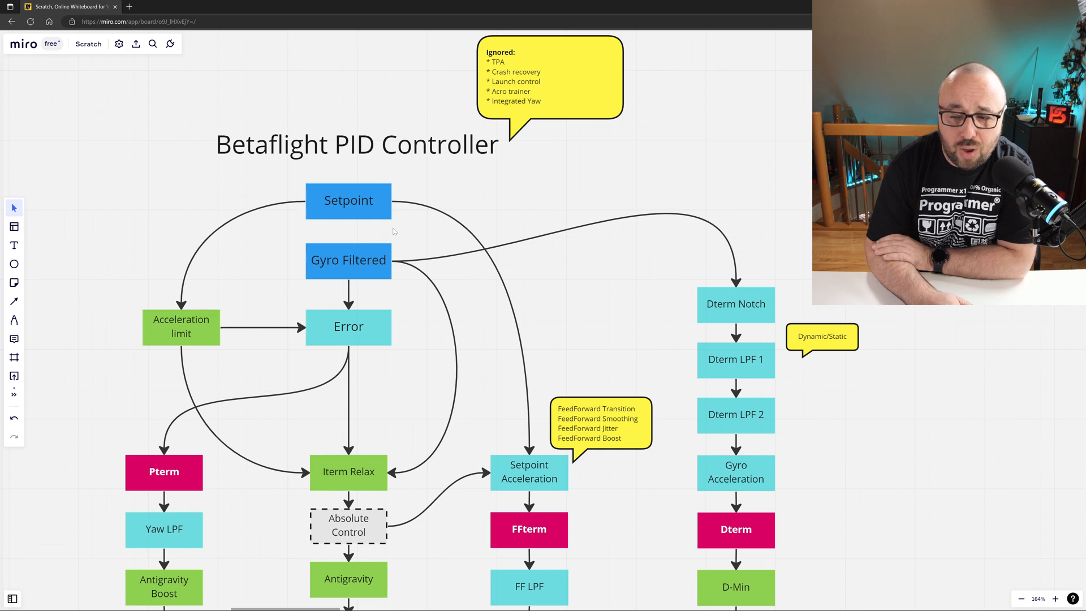
{"action": "scroll", "scroll_direction": "down", "scroll_amount": 3}
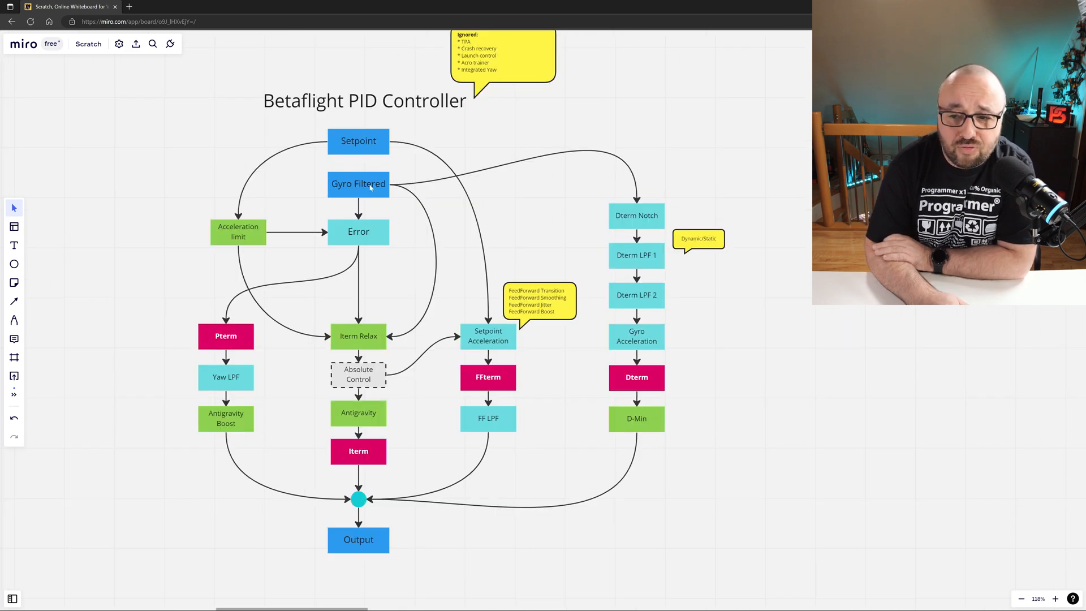
{"action": "mouse_move", "coordinate": [335, 262]}
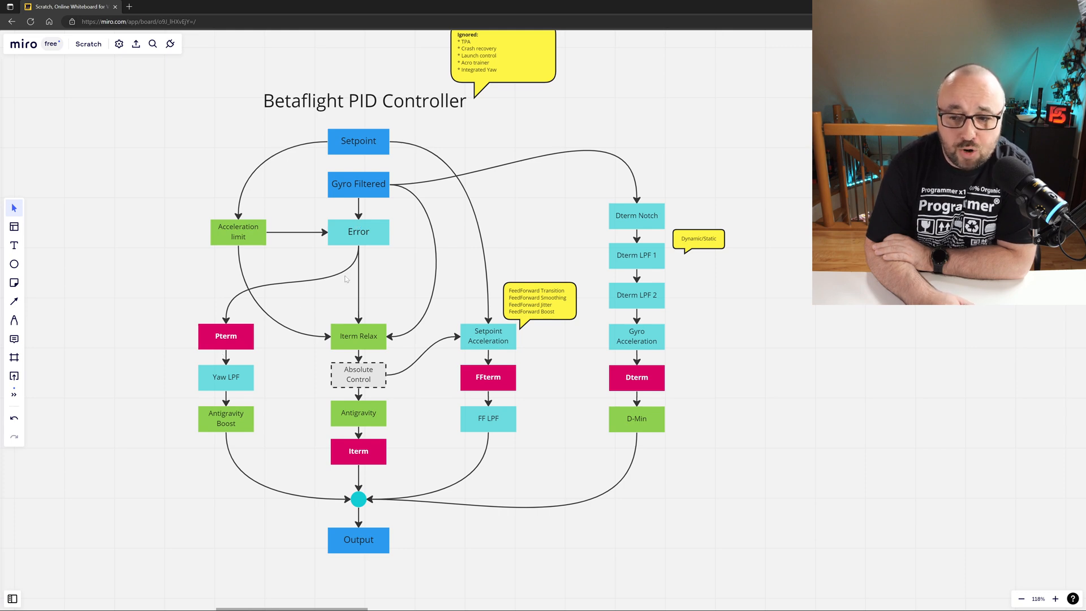
{"action": "mouse_move", "coordinate": [478, 284]}
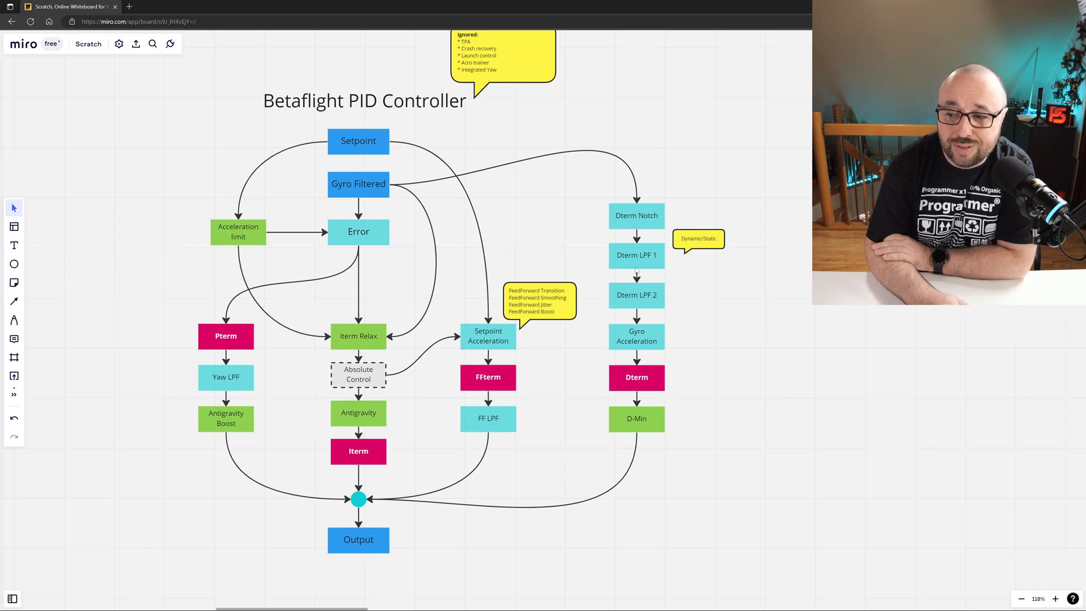
{"action": "scroll", "scroll_direction": "down", "scroll_amount": 3}
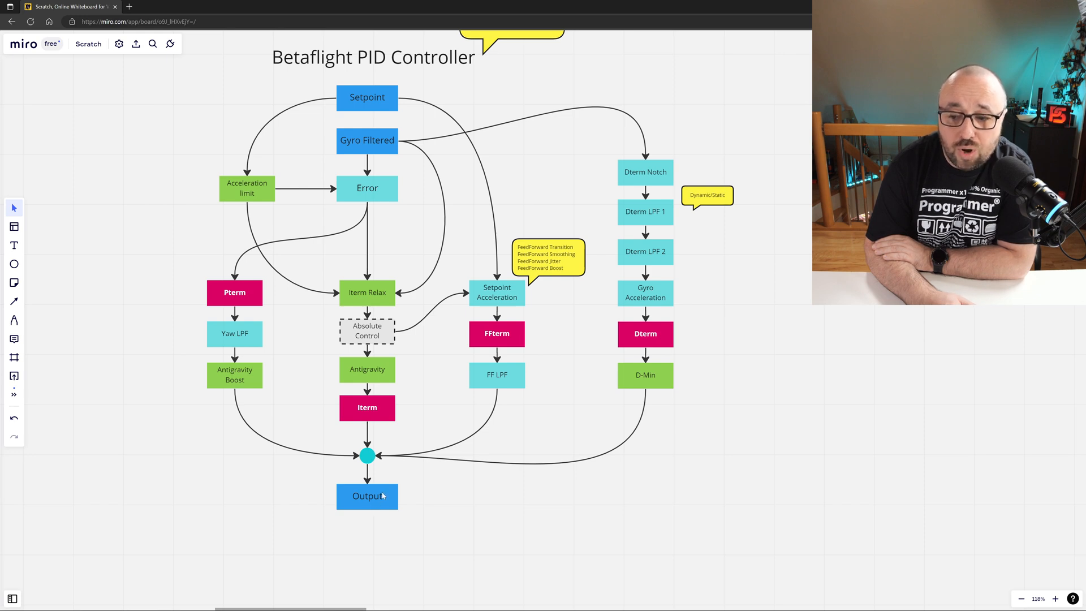
{"action": "mouse_move", "coordinate": [386, 462]}
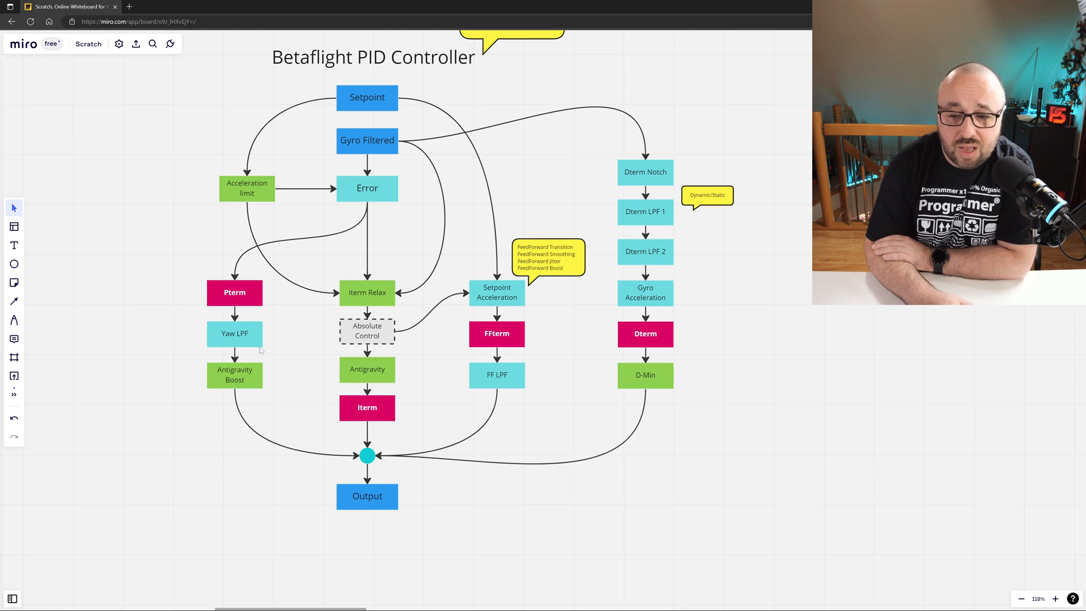
{"action": "mouse_move", "coordinate": [444, 333]}
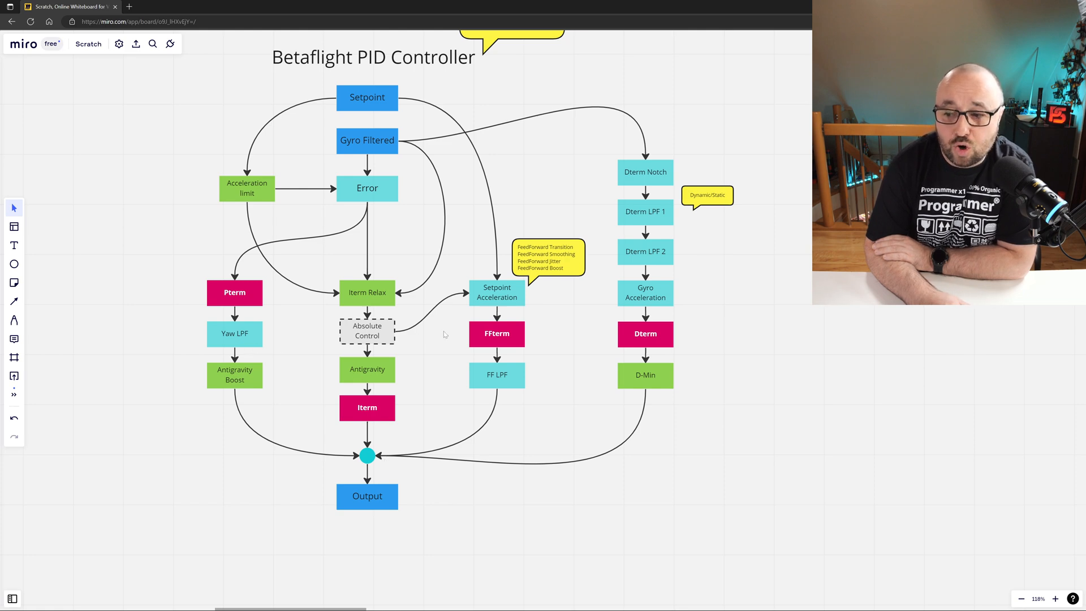
{"action": "mouse_move", "coordinate": [655, 330]}
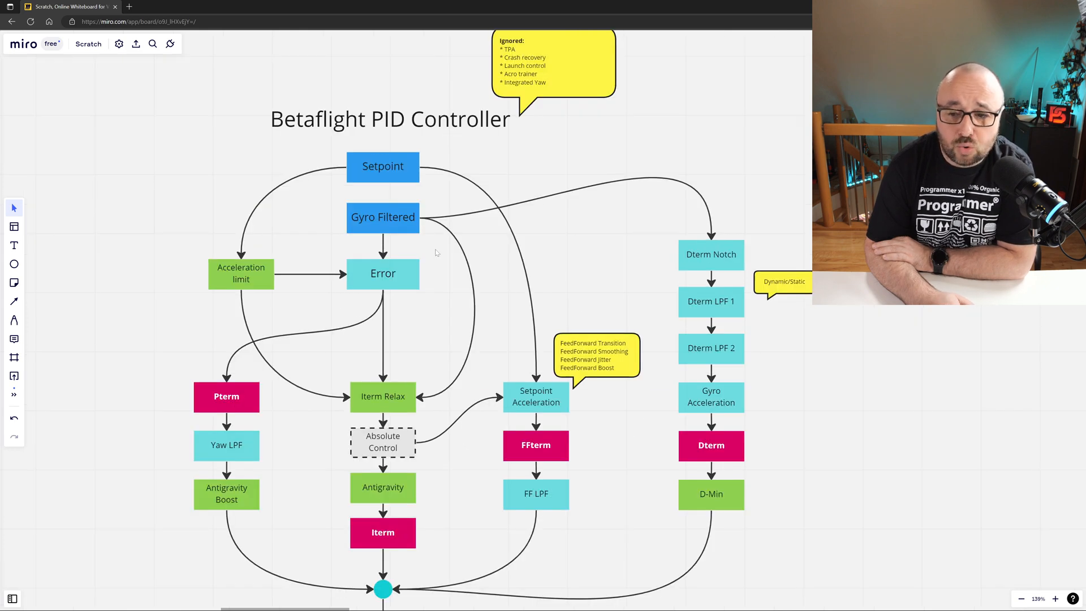
{"action": "mouse_move", "coordinate": [201, 243]}
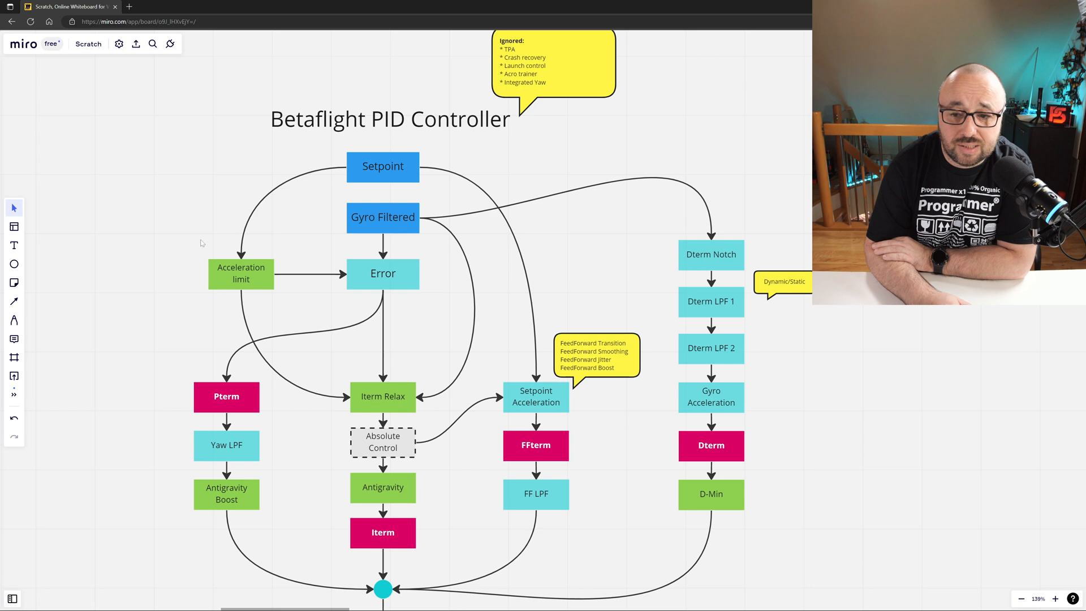
{"action": "mouse_move", "coordinate": [289, 300]}
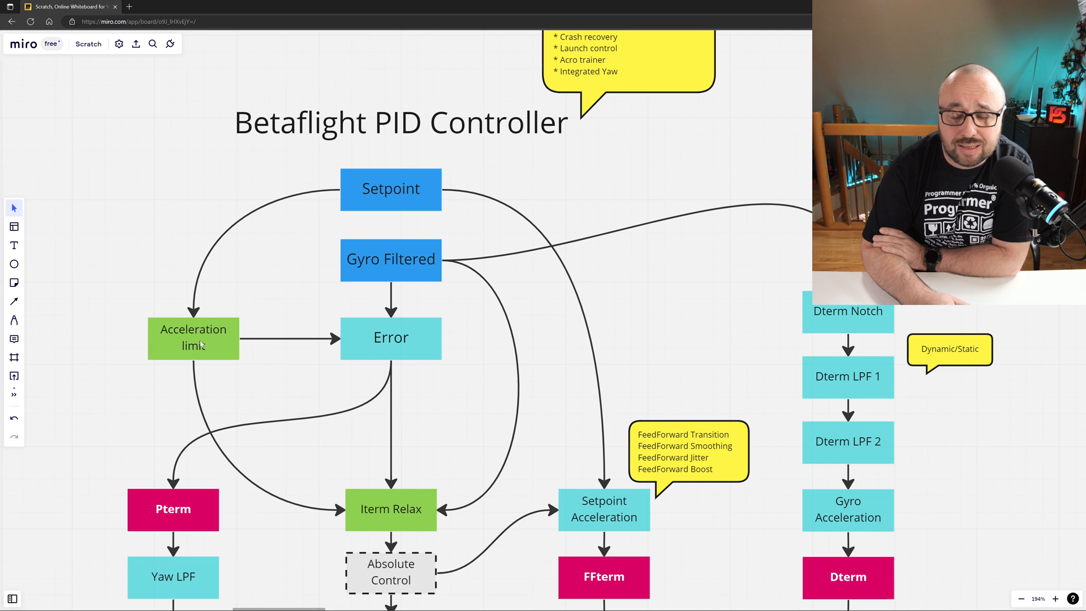
{"action": "mouse_move", "coordinate": [262, 326]}
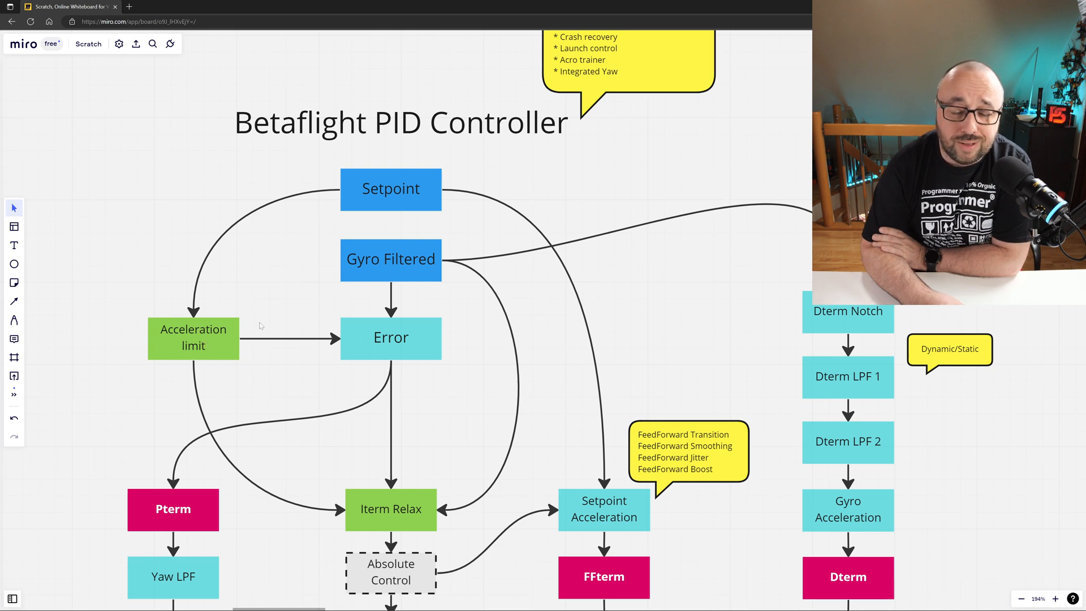
{"action": "mouse_move", "coordinate": [253, 306]}
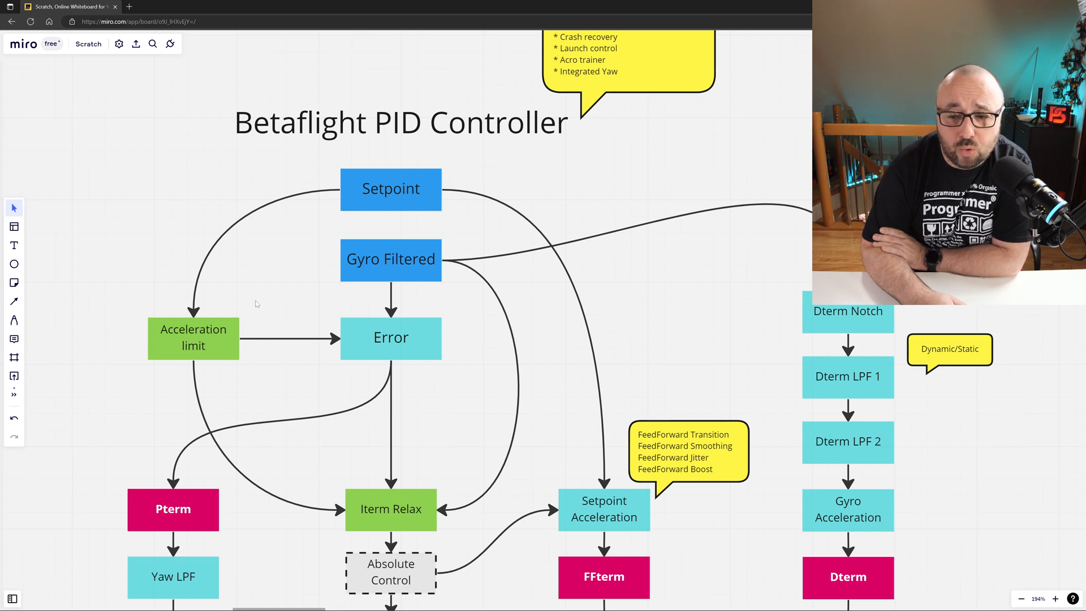
{"action": "mouse_move", "coordinate": [250, 379]}
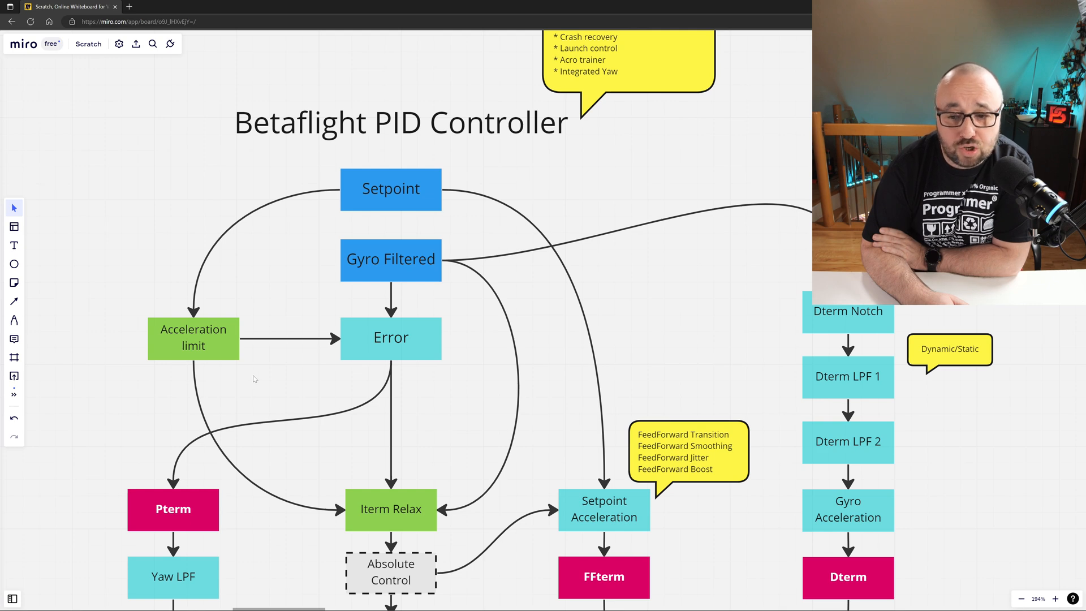
{"action": "mouse_move", "coordinate": [135, 298]}
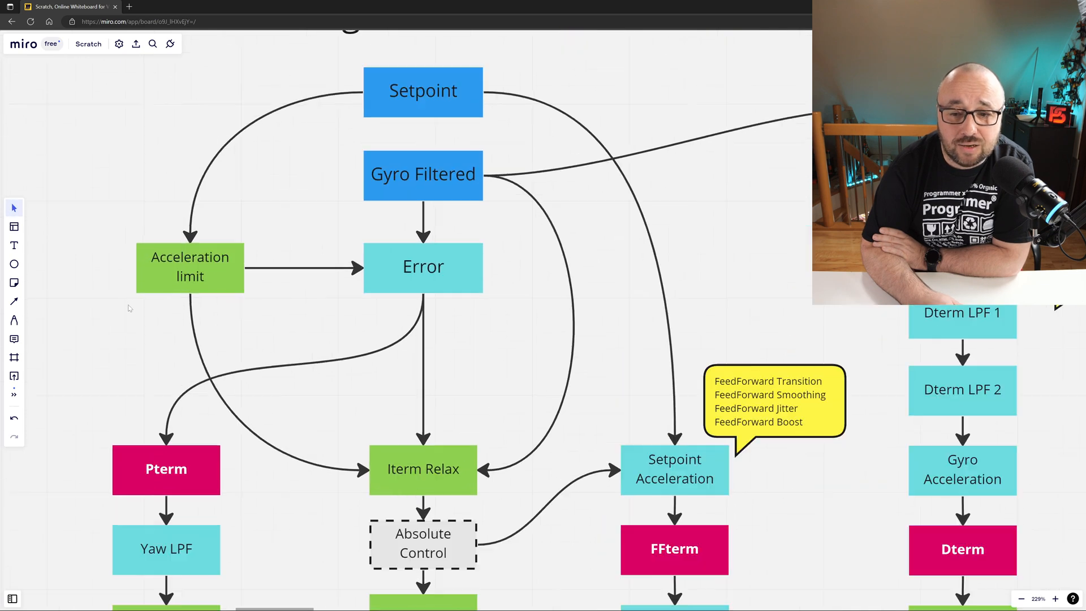
{"action": "scroll", "scroll_direction": "up", "scroll_amount": 3}
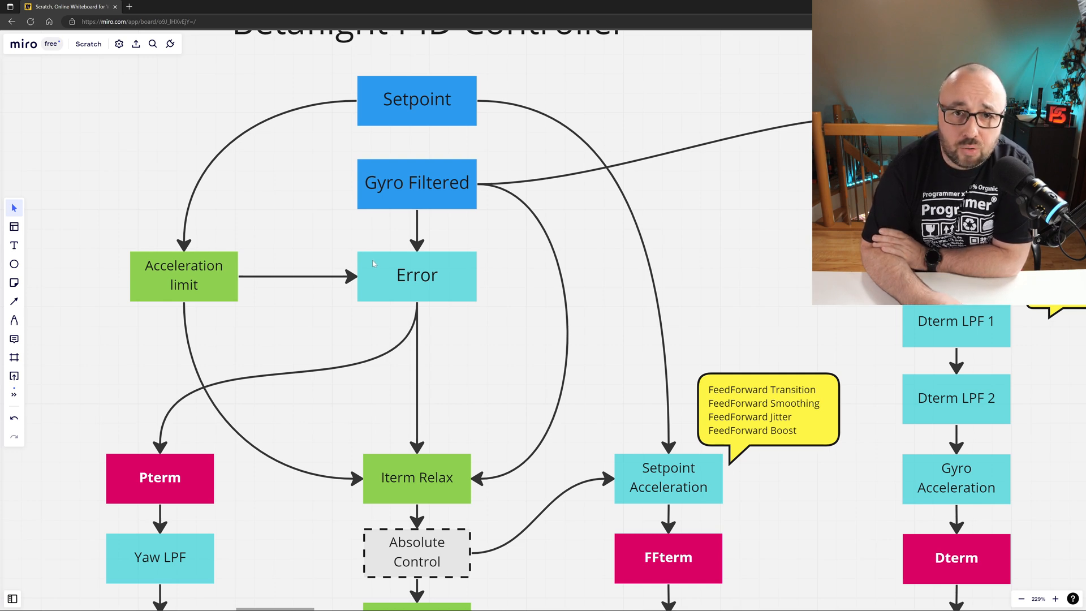
{"action": "scroll", "scroll_direction": "down", "scroll_amount": 3}
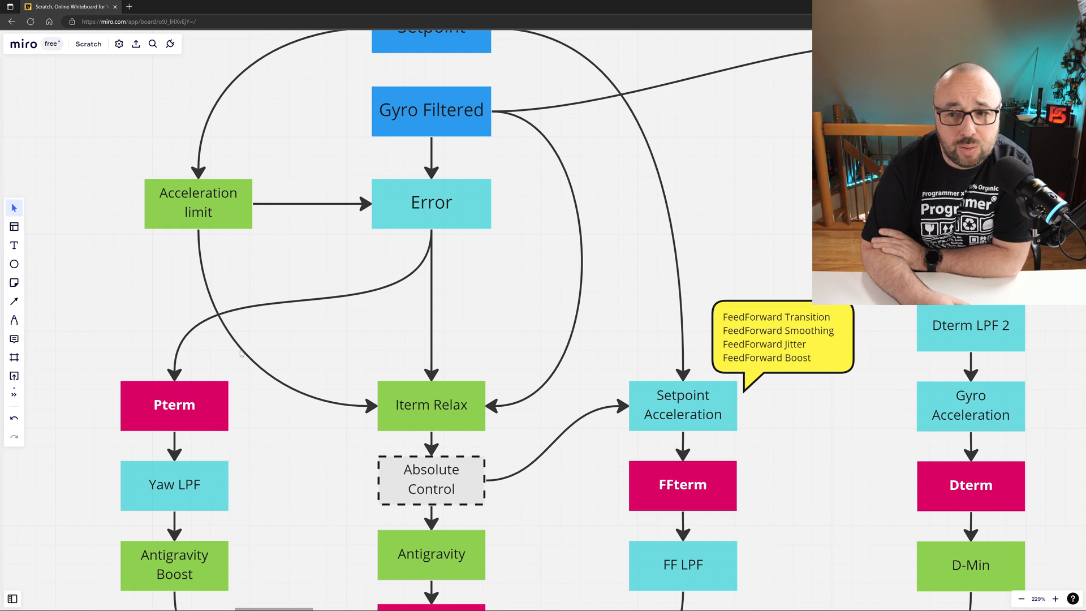
{"action": "mouse_move", "coordinate": [407, 355]}
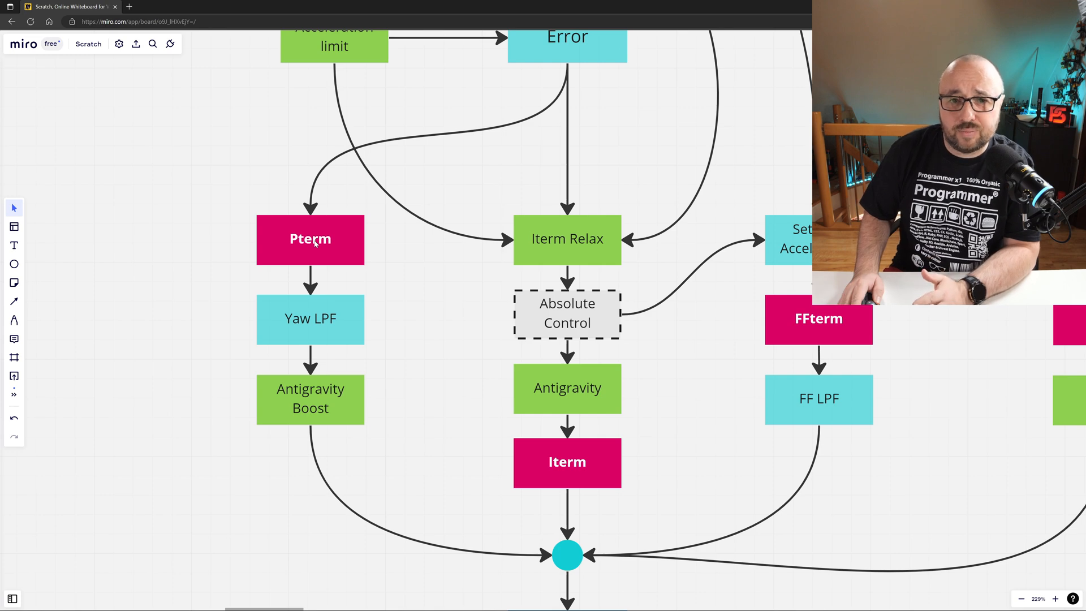
{"action": "scroll", "scroll_direction": "up", "scroll_amount": 3}
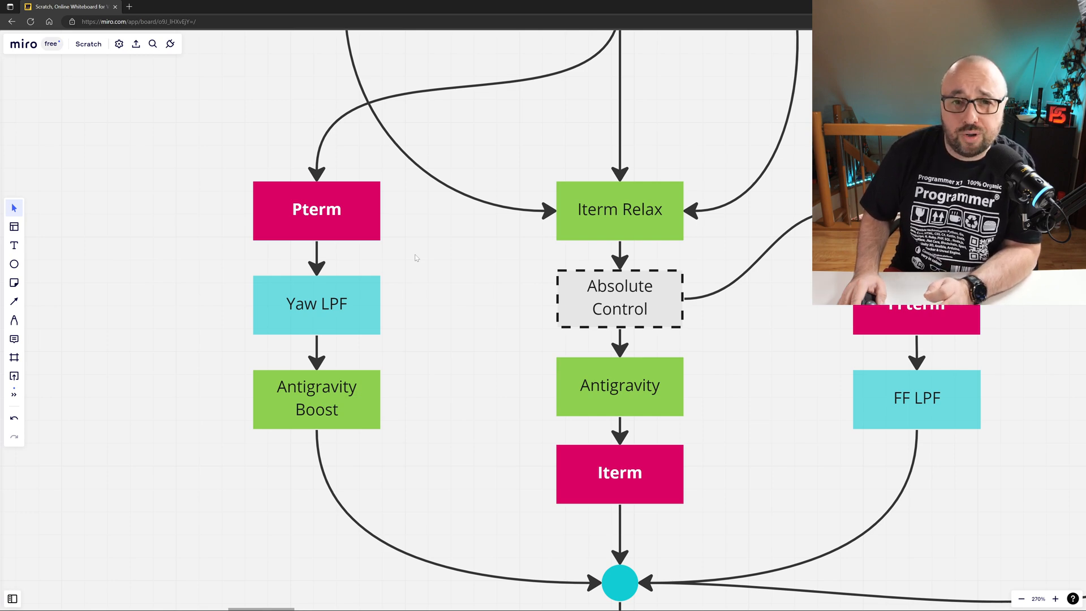
{"action": "scroll", "scroll_direction": "up", "scroll_amount": 3}
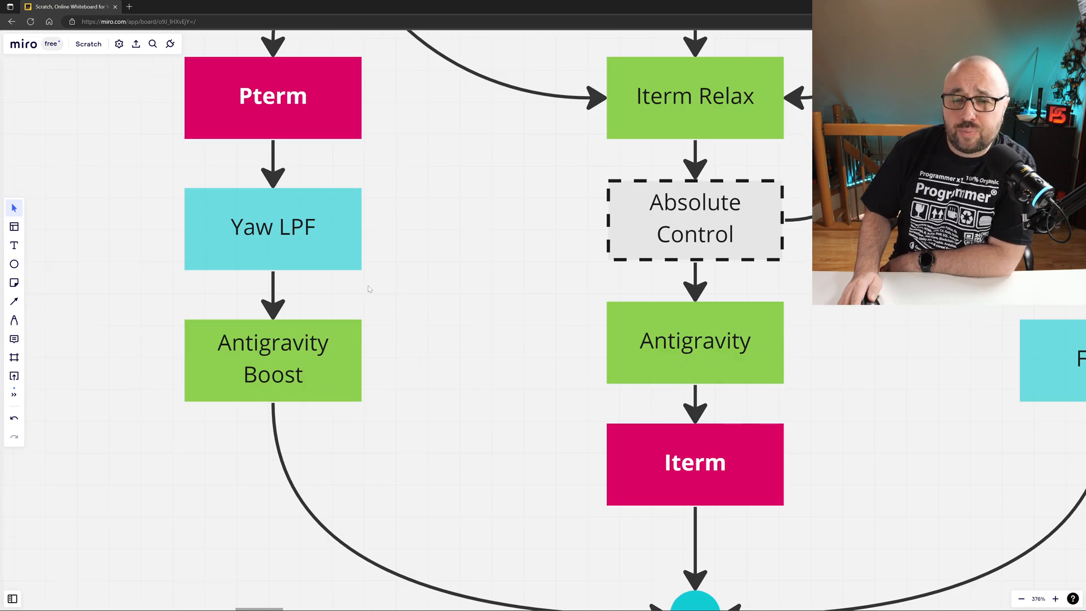
{"action": "mouse_move", "coordinate": [211, 289]}
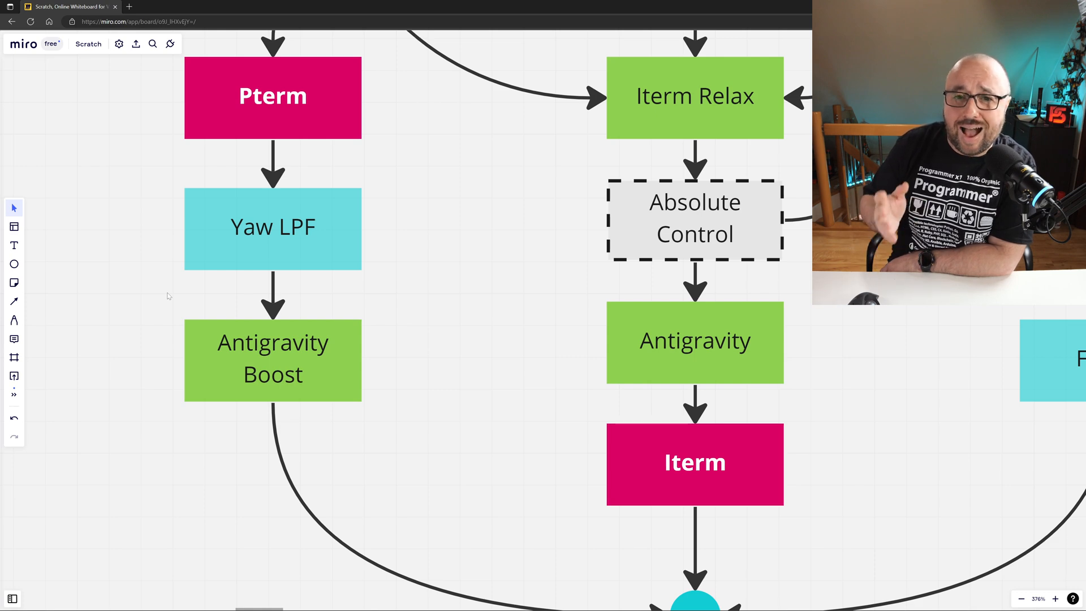
{"action": "scroll", "scroll_direction": "down", "scroll_amount": 3}
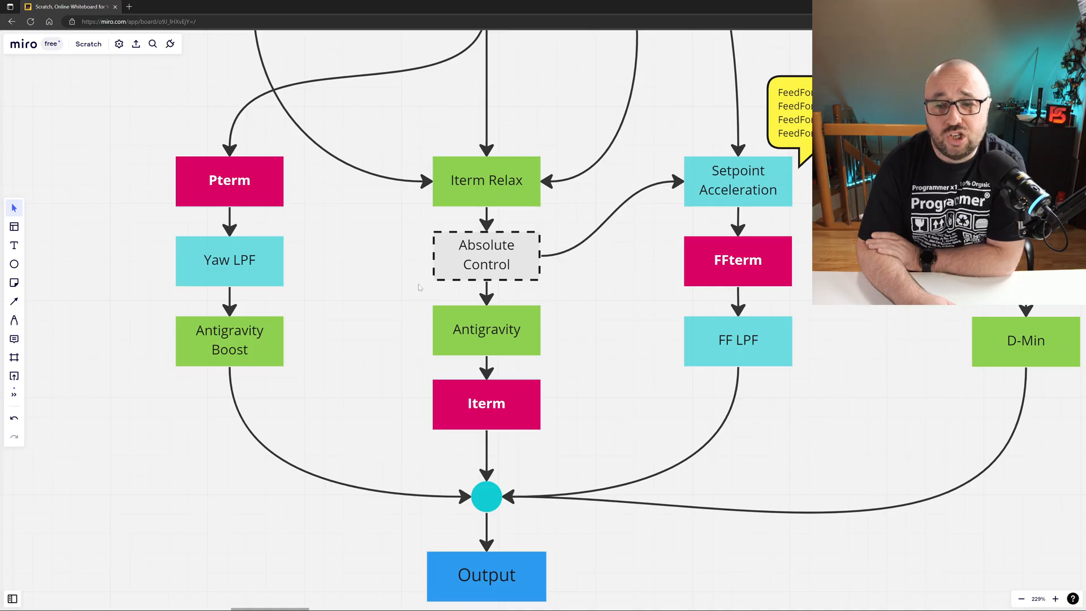
{"action": "mouse_move", "coordinate": [412, 289]}
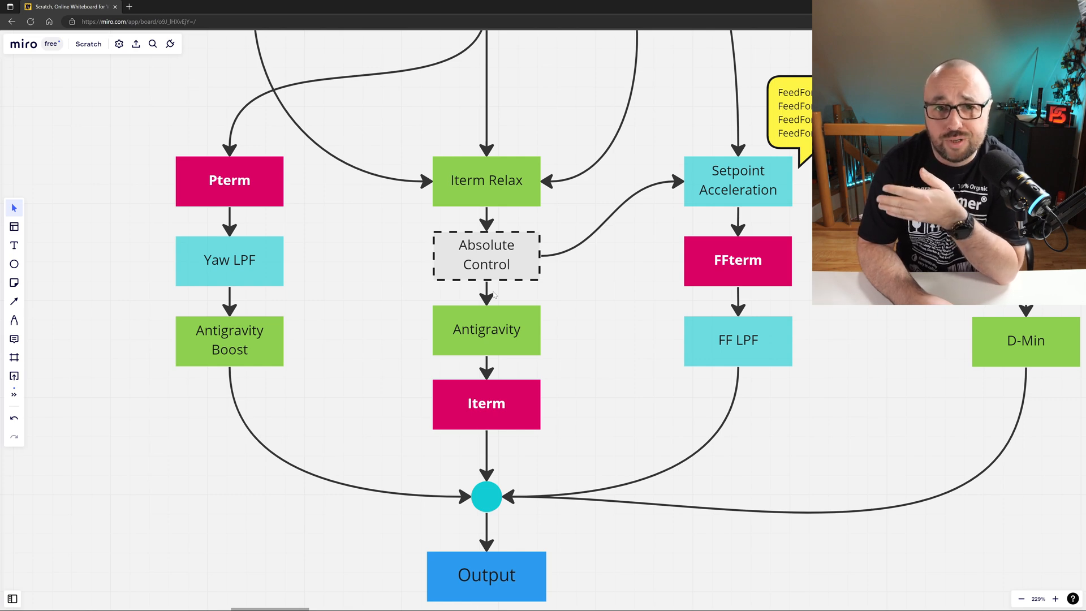
{"action": "mouse_move", "coordinate": [576, 302]}
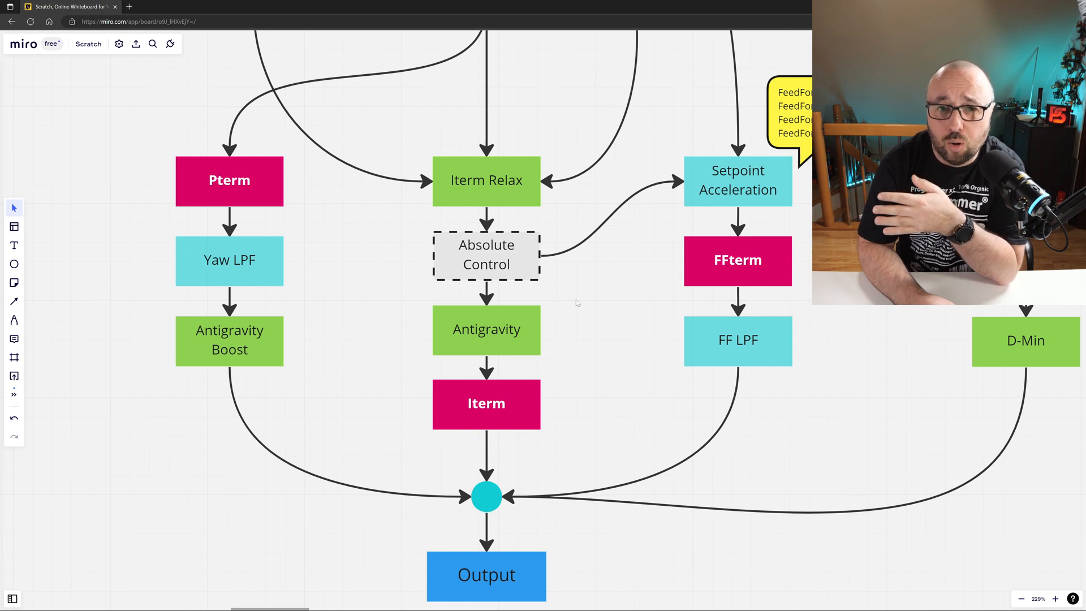
{"action": "scroll", "scroll_direction": "down", "scroll_amount": 3}
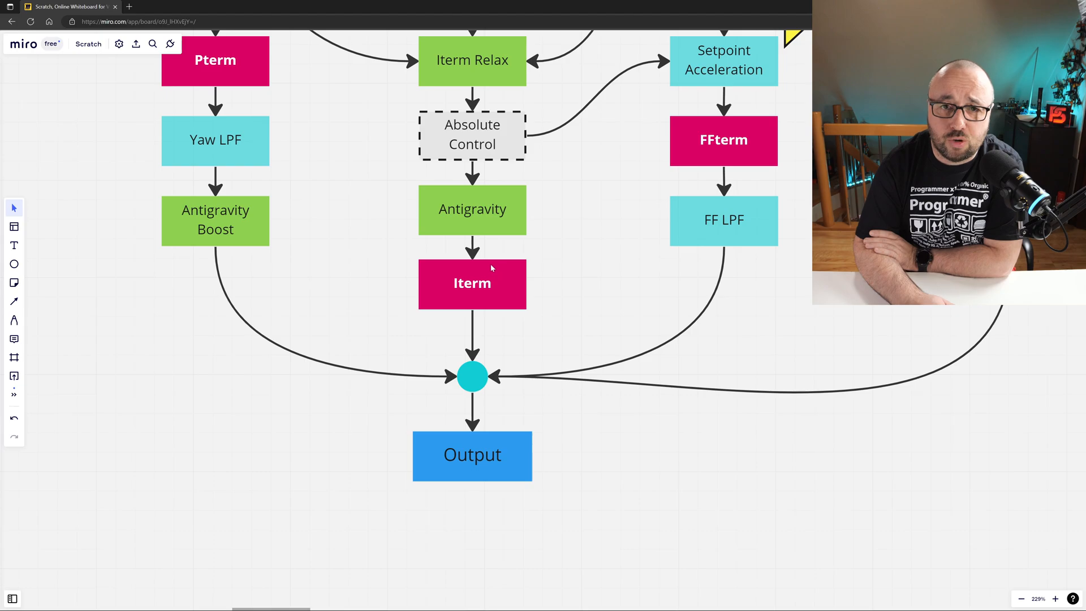
{"action": "mouse_move", "coordinate": [540, 258]}
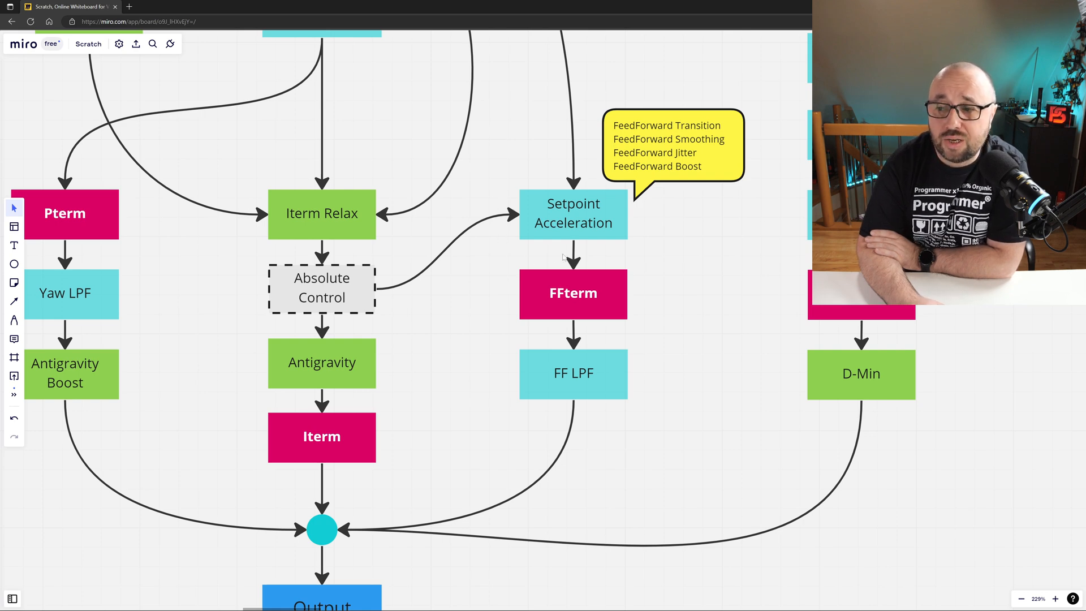
{"action": "mouse_move", "coordinate": [648, 232]}
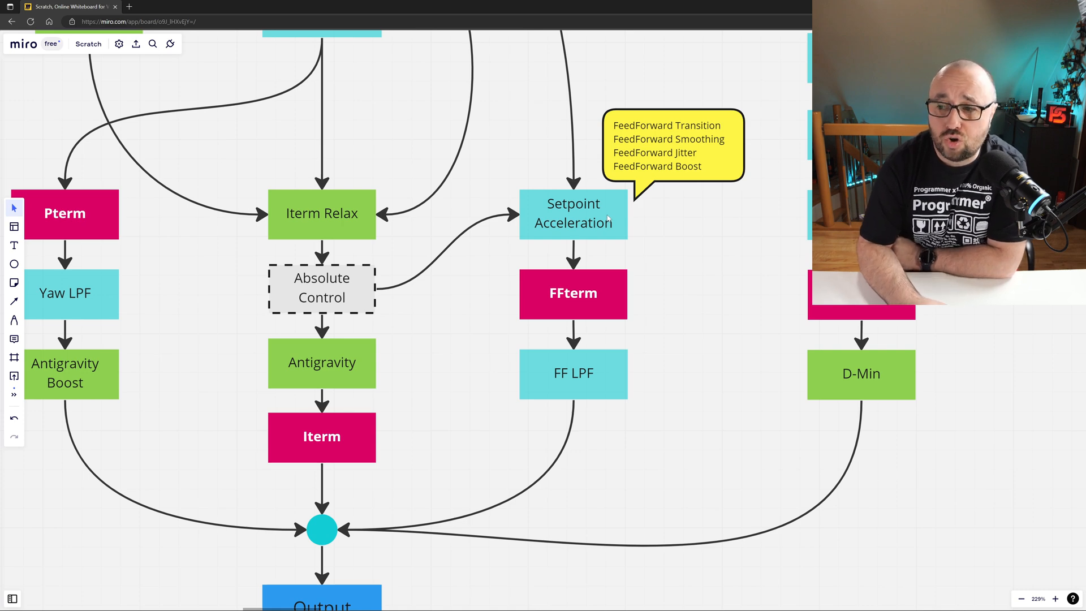
{"action": "mouse_move", "coordinate": [589, 178]}
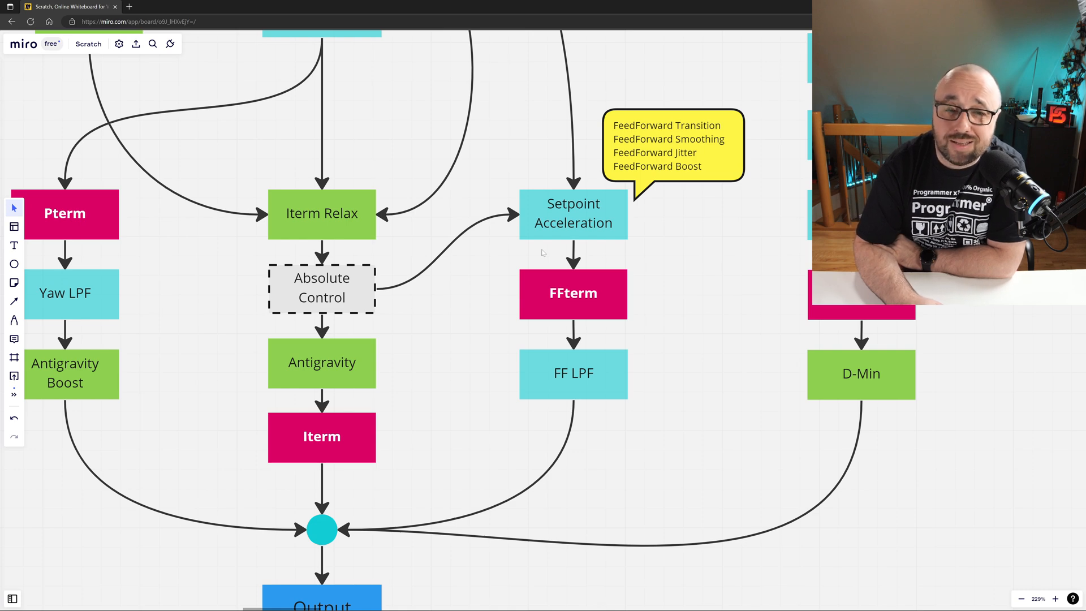
{"action": "mouse_move", "coordinate": [551, 225]}
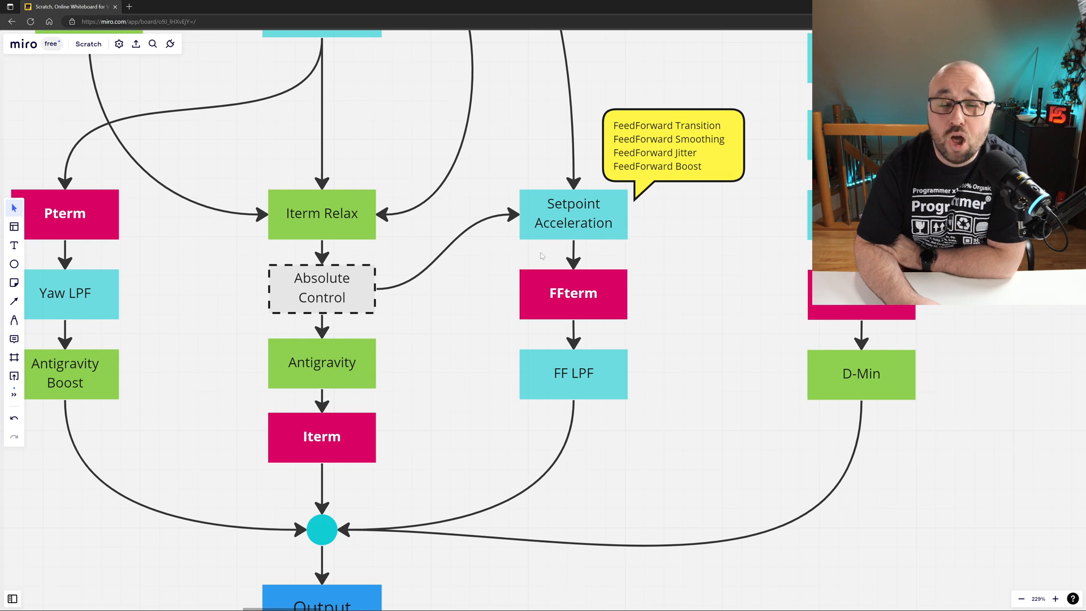
{"action": "mouse_move", "coordinate": [545, 268]}
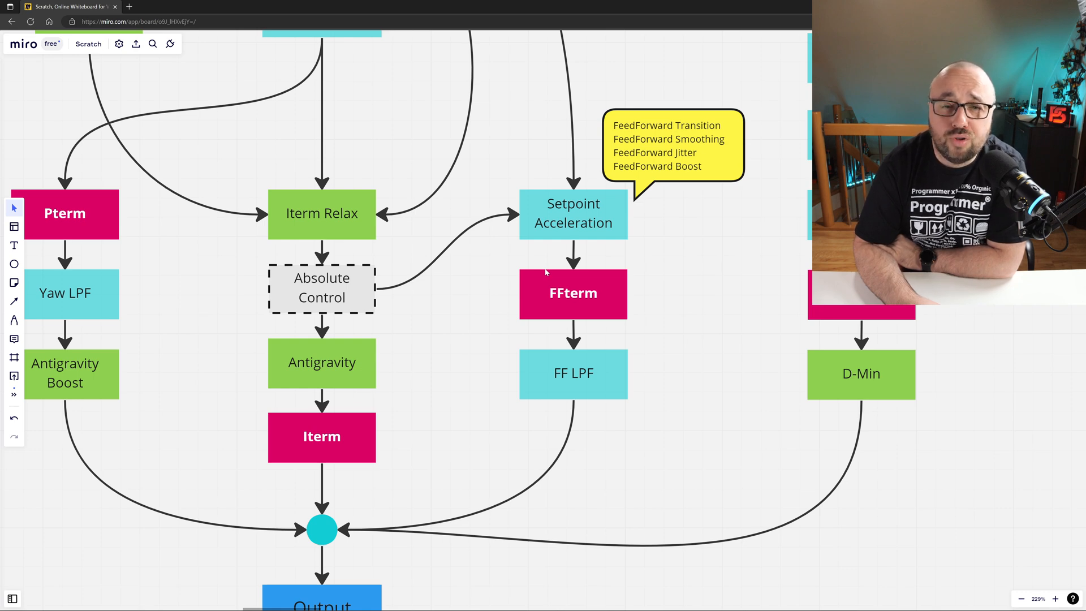
{"action": "mouse_move", "coordinate": [641, 344]}
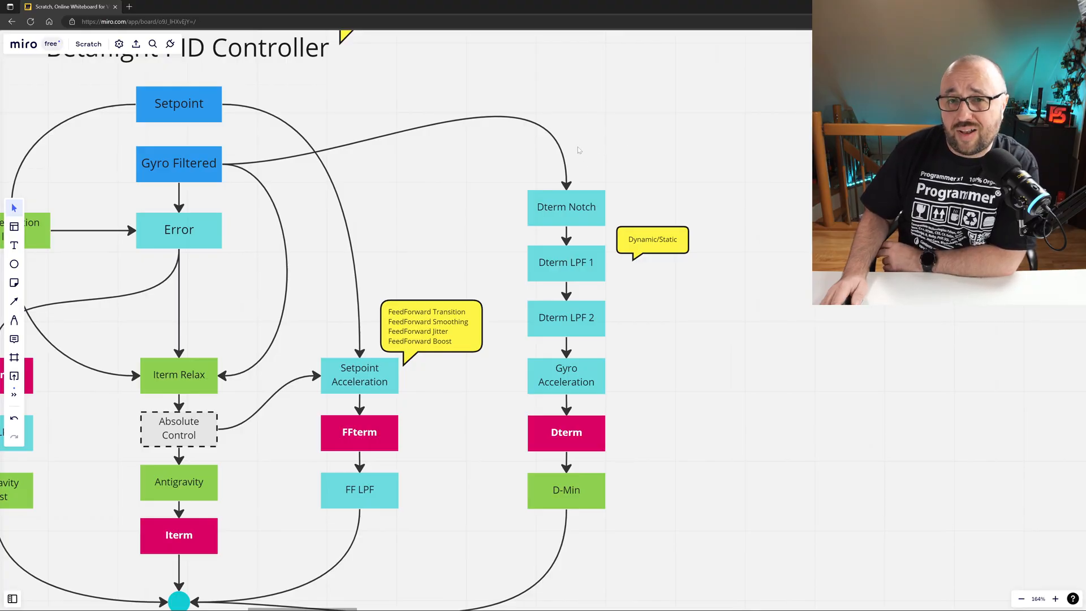
{"action": "mouse_move", "coordinate": [459, 164]}
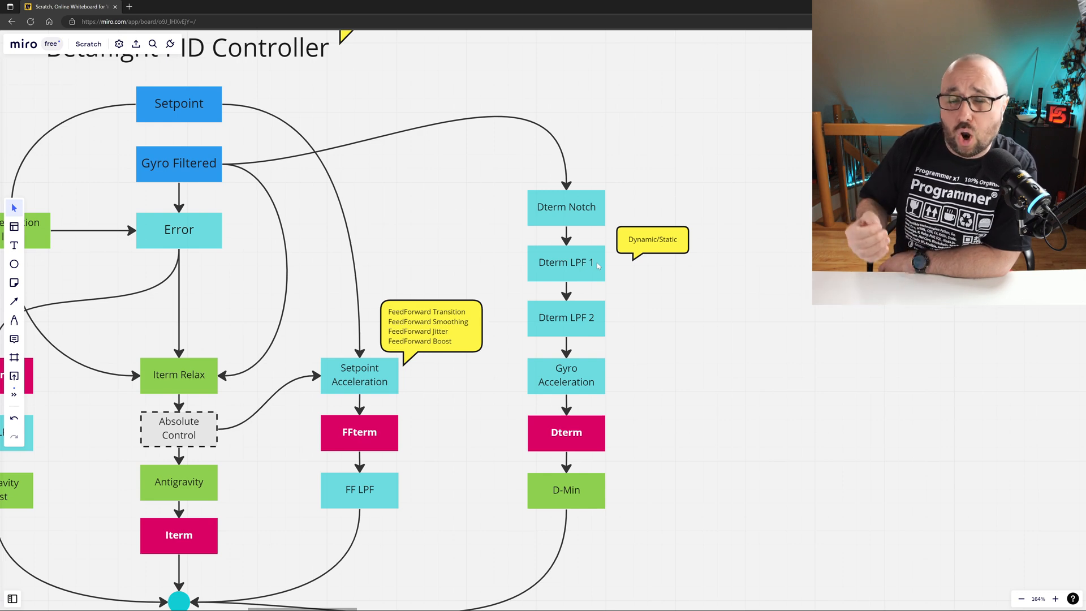
{"action": "mouse_move", "coordinate": [597, 298]}
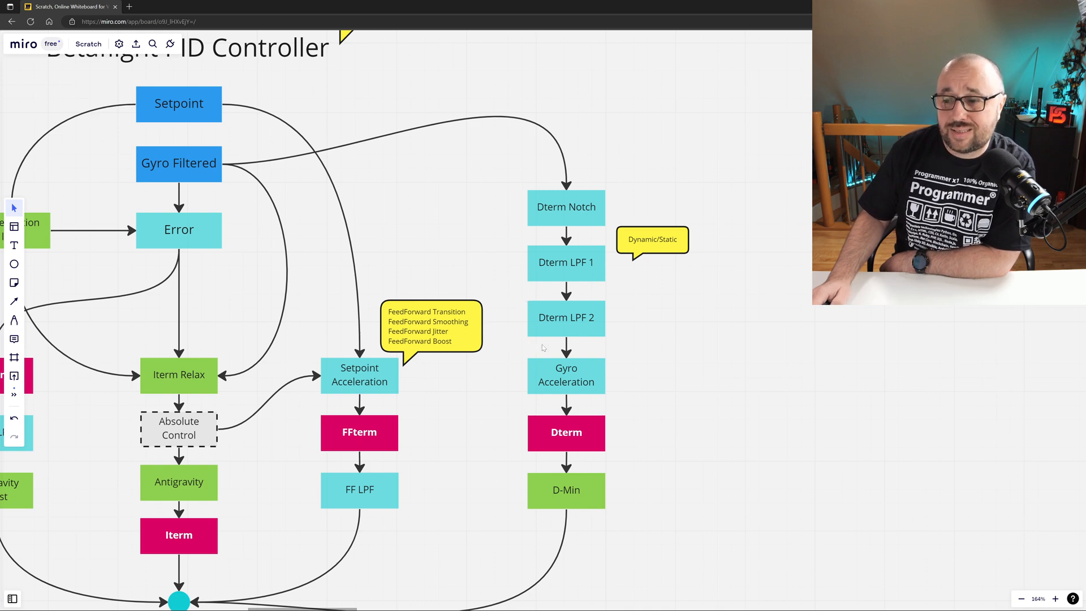
{"action": "mouse_move", "coordinate": [593, 370]}
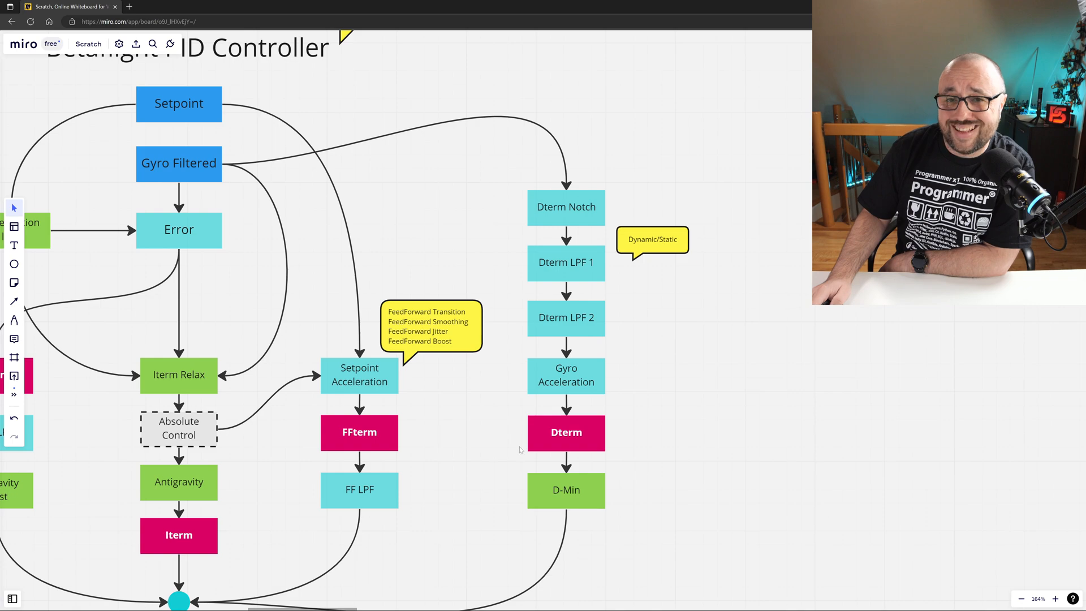
{"action": "mouse_move", "coordinate": [536, 469]}
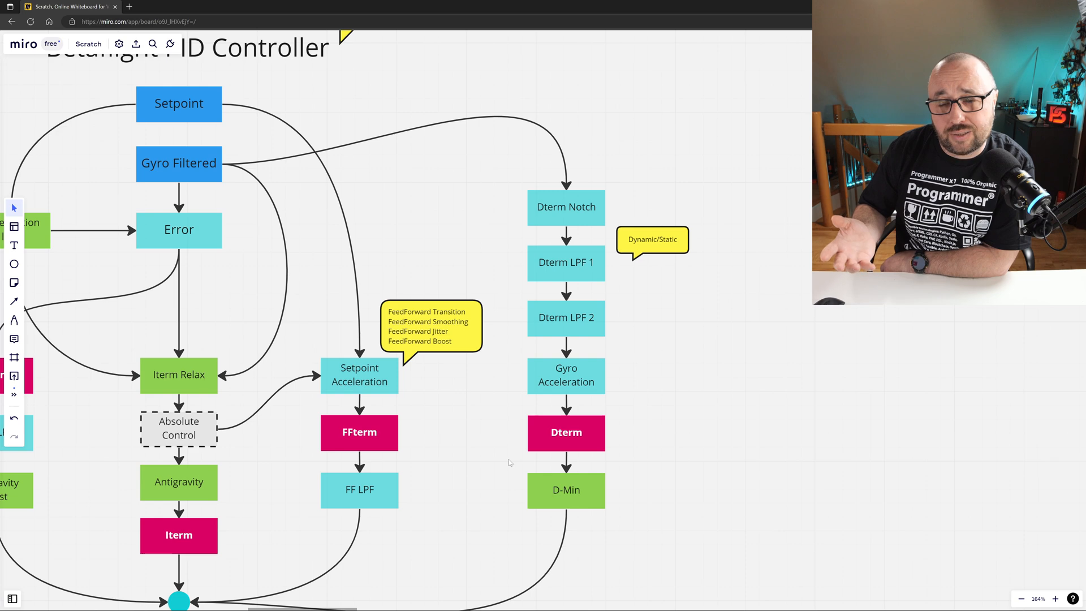
{"action": "scroll", "scroll_direction": "down", "scroll_amount": 3}
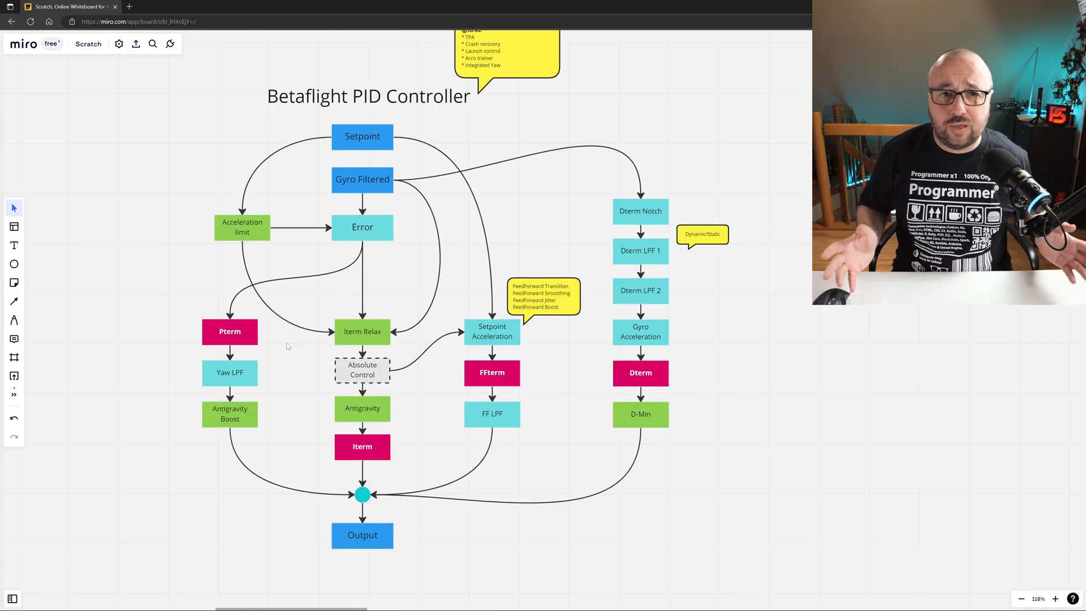